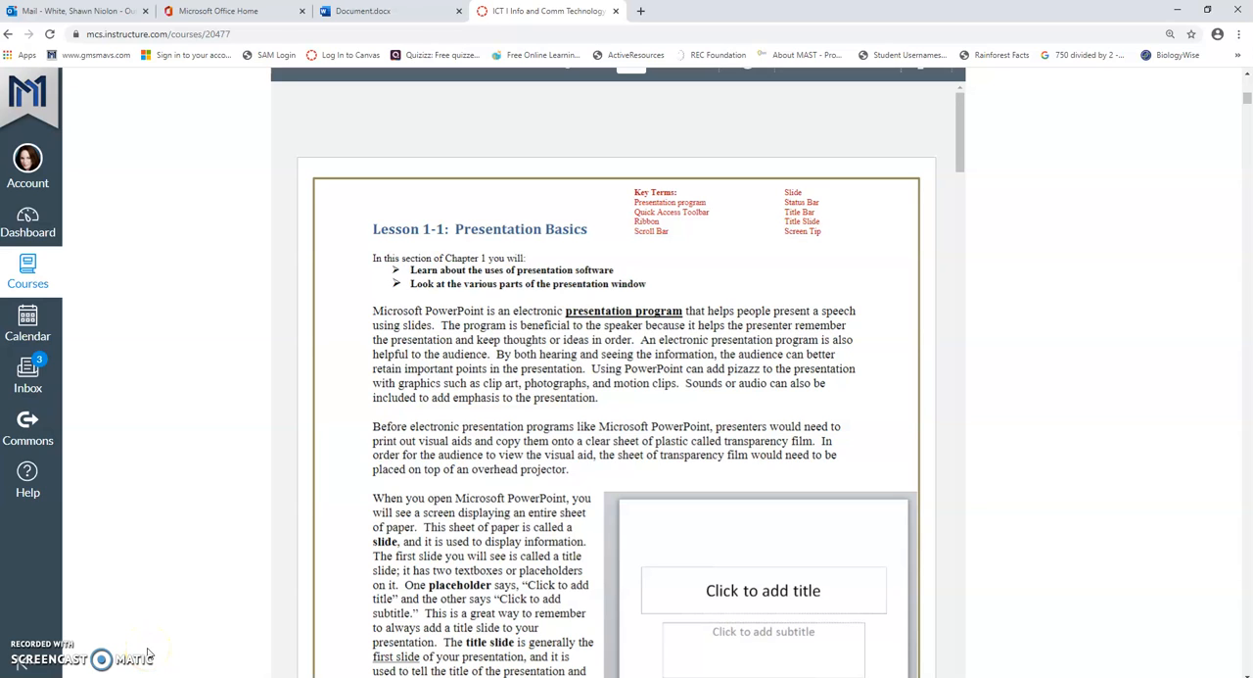
pyautogui.moveTo(984, 95)
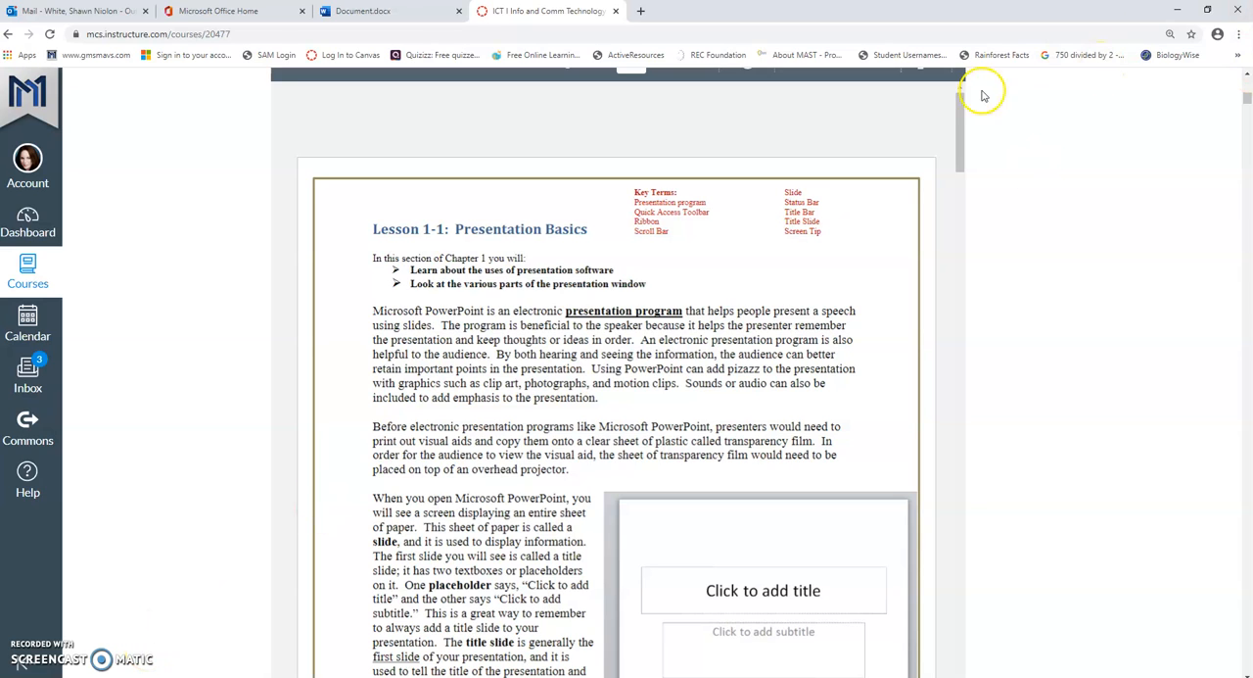
pyautogui.moveTo(929, 132)
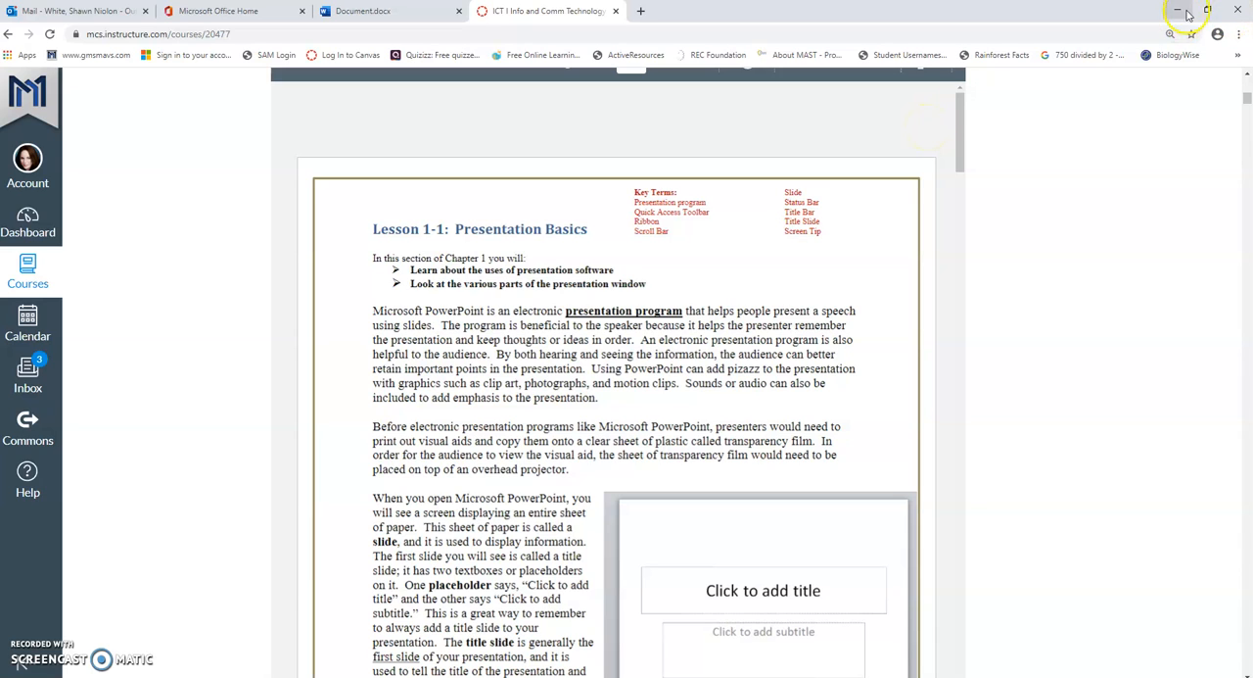
pyautogui.moveTo(1207, 10)
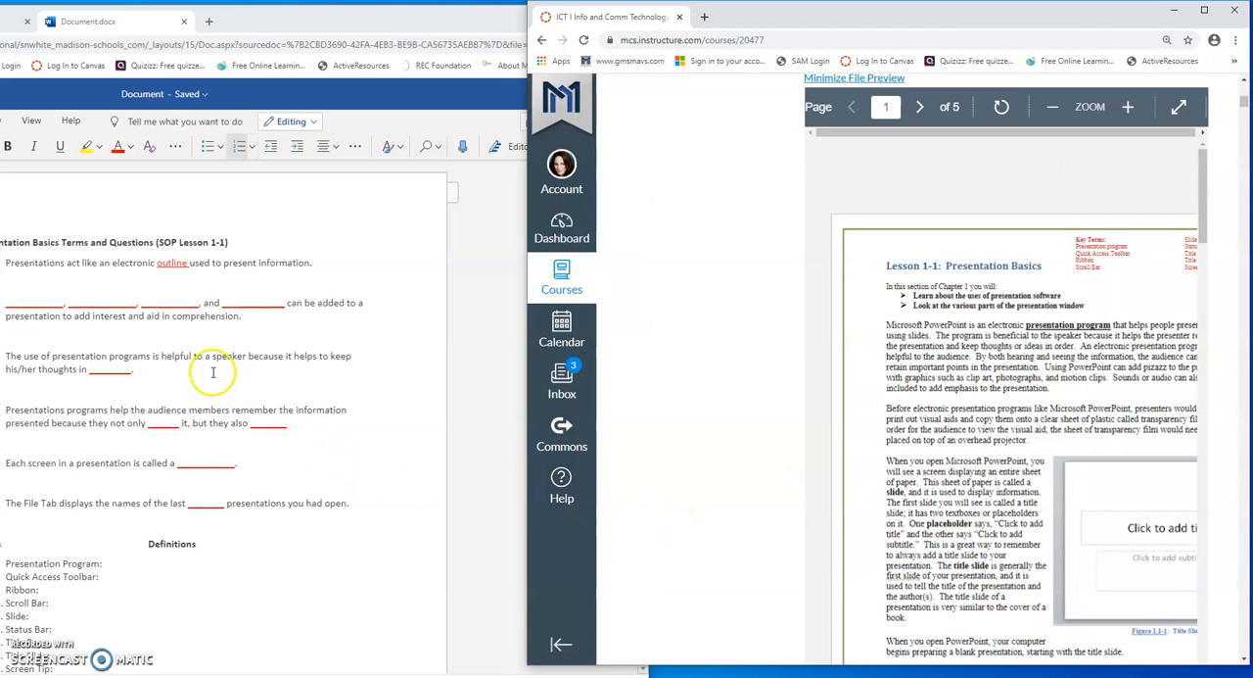
pyautogui.moveTo(44, 297)
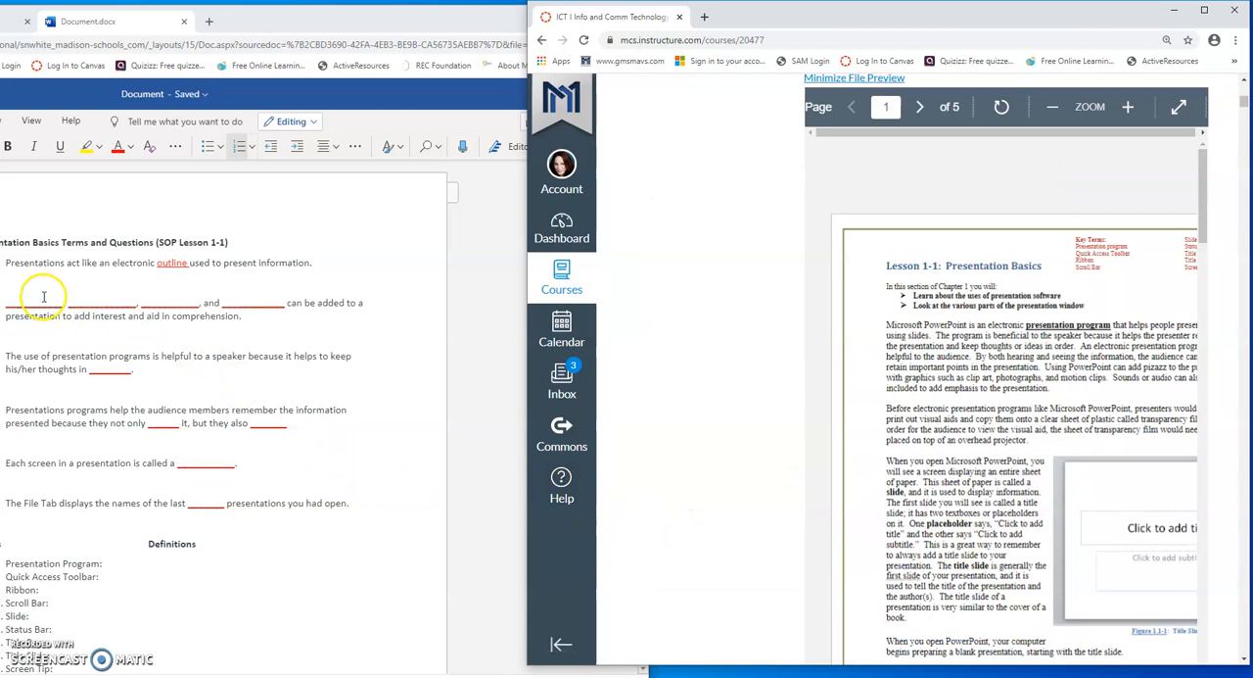